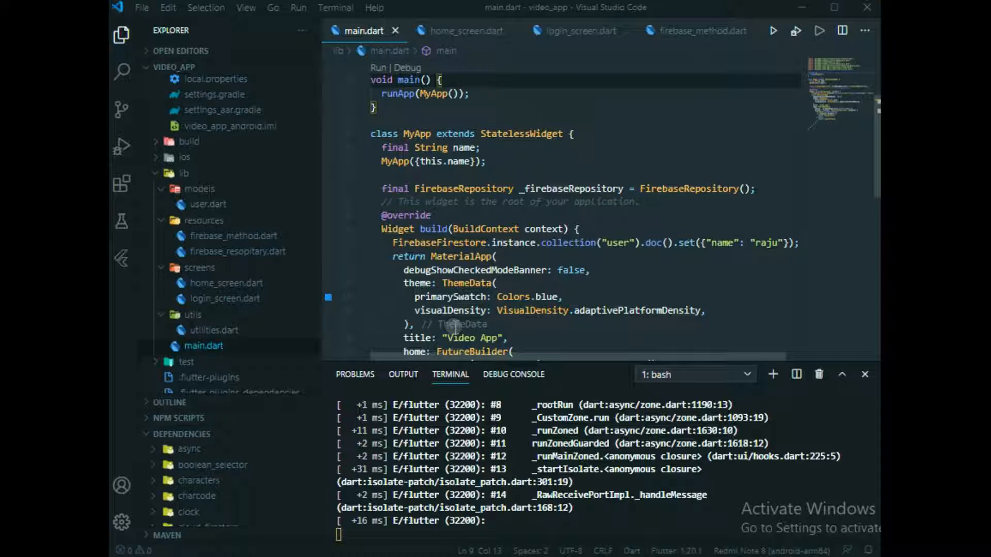
pyautogui.moveTo(609, 507)
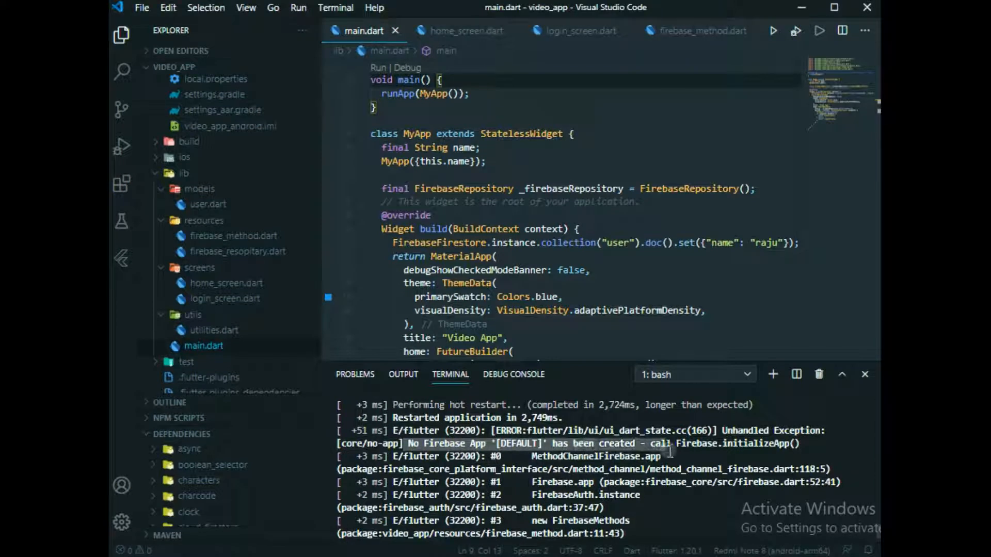
pyautogui.moveTo(768, 453)
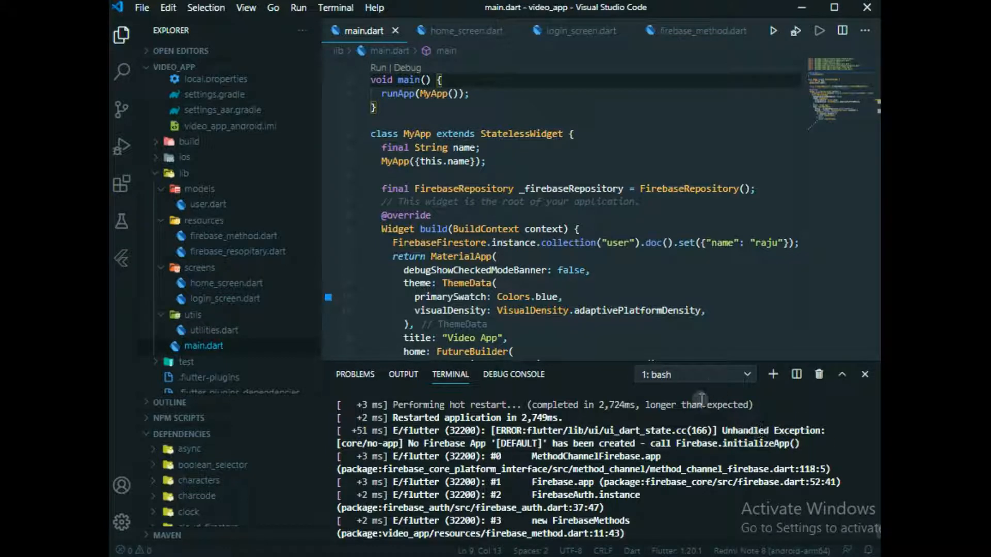
pyautogui.moveTo(582, 392)
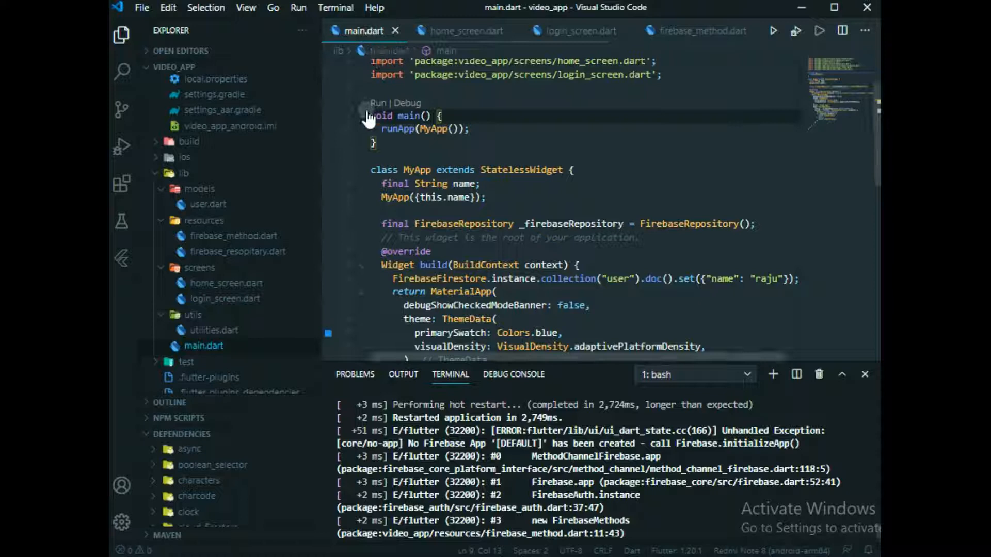
# Mark main() as async.
pyautogui.click(434, 114)
pyautogui.write('as')
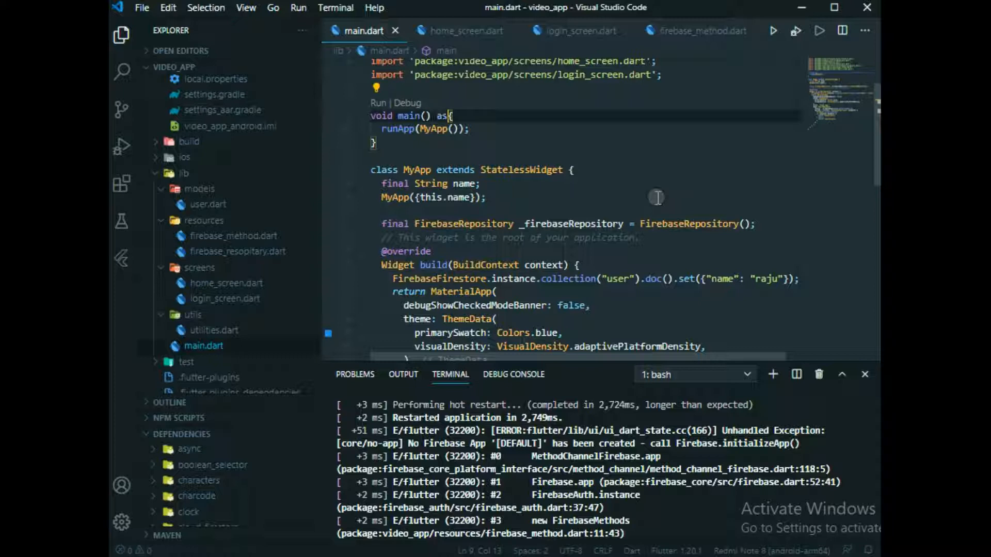
pyautogui.write('y')
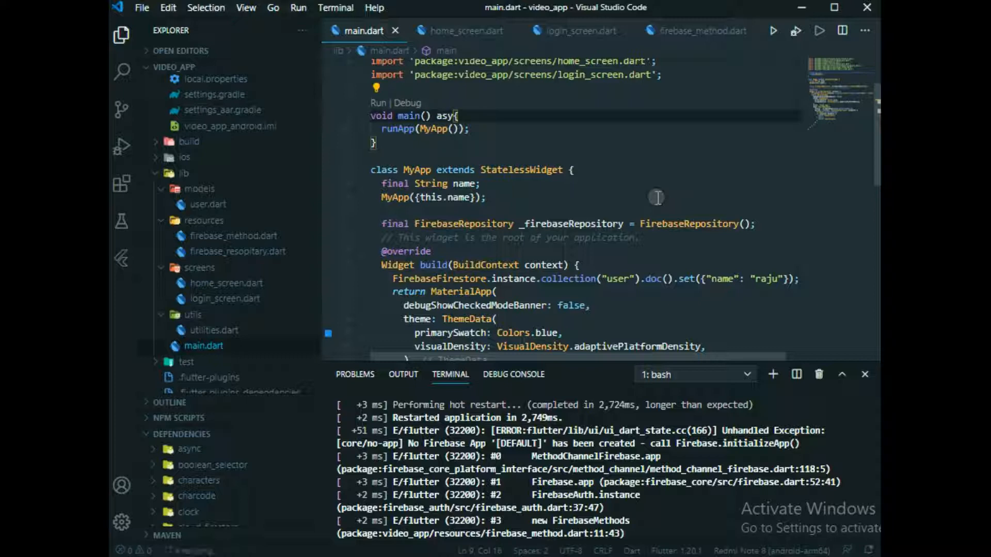
pyautogui.write('async')
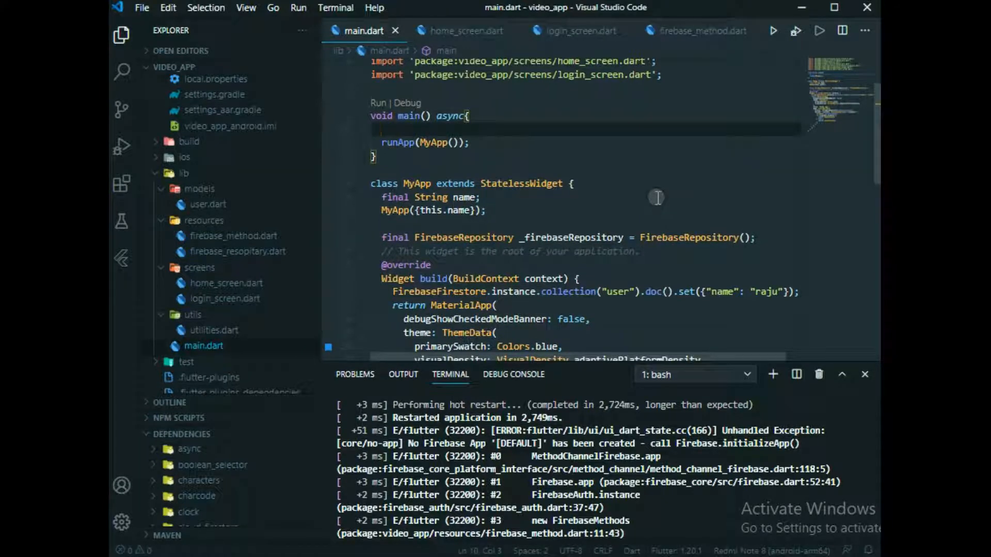
# Add WidgetsFlutterBinding.ensureInitialized(); as the first line of main via autocomplete.
pyautogui.write('Wid')
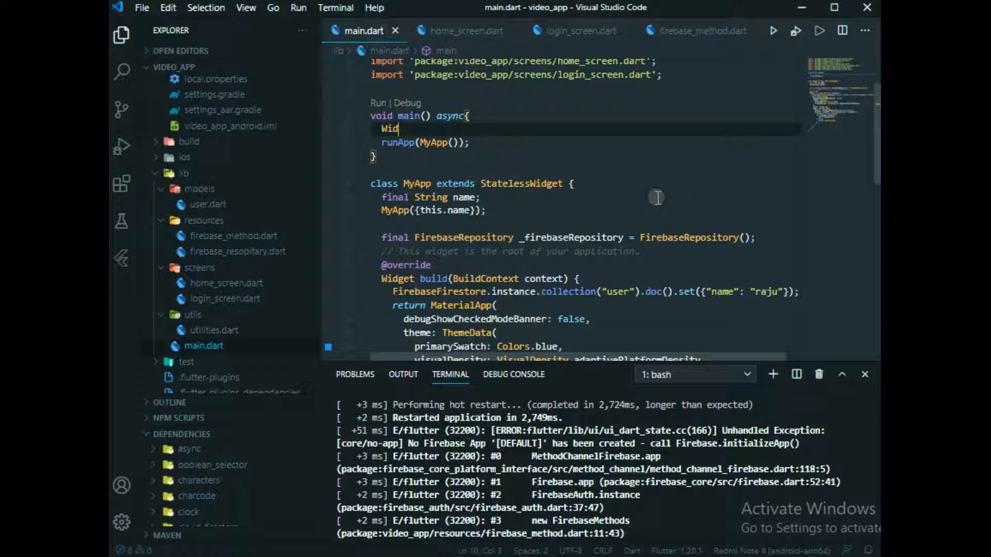
pyautogui.write('get')
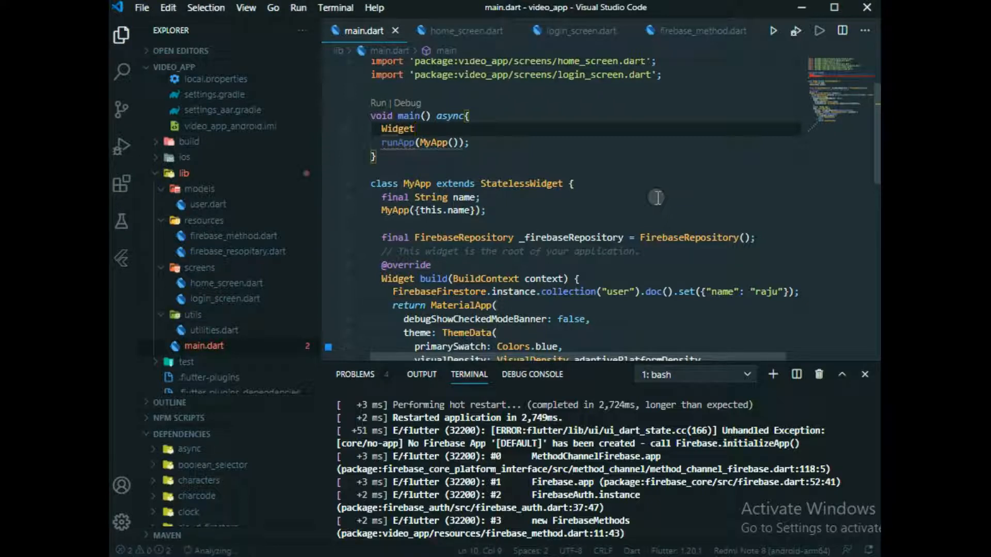
pyautogui.write('FlutterBinding')
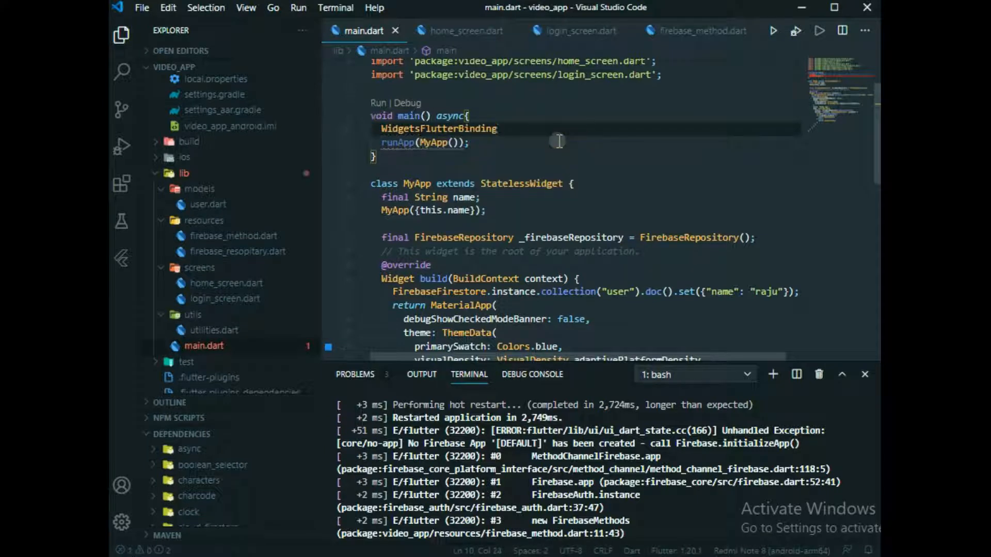
pyautogui.write('.ensureInitialized();')
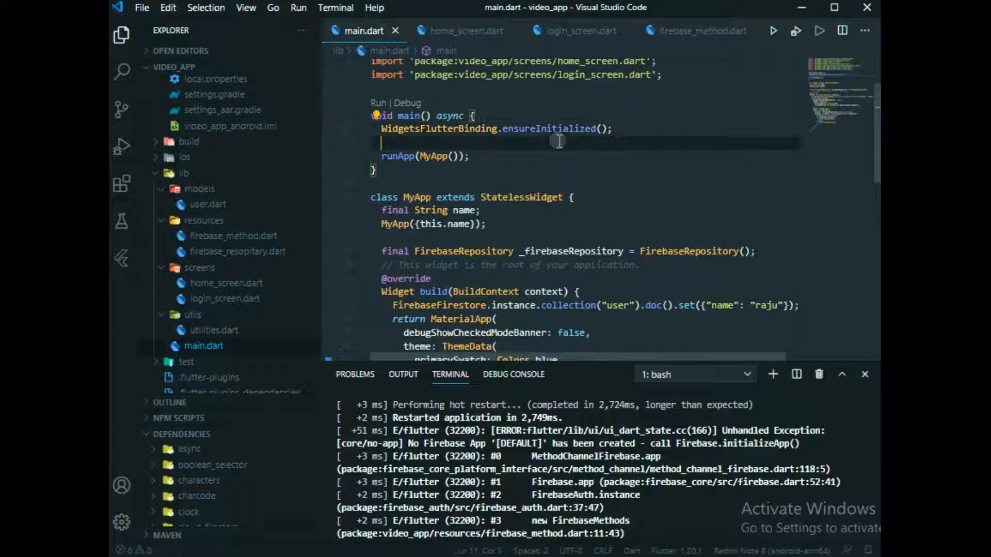
# Add await Firebase.initializeApp(); after ensureInitialized, removing the extra auto-inserted character.
pyautogui.write('a')
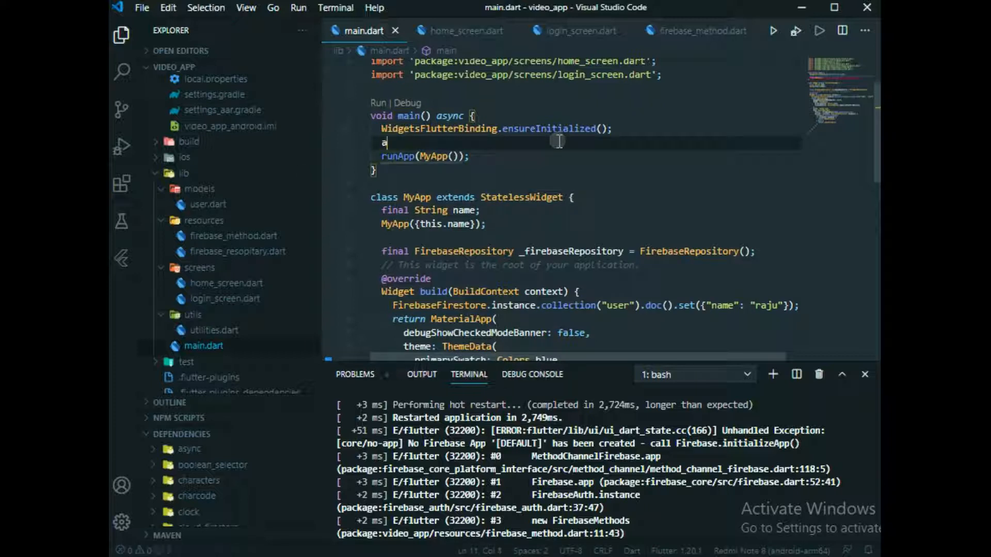
pyautogui.write('wait')
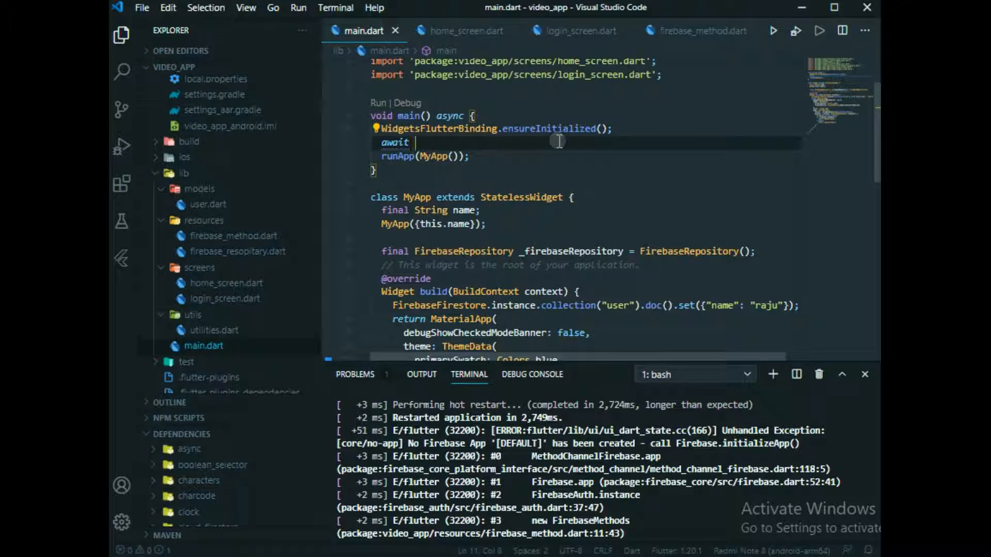
pyautogui.write('F')
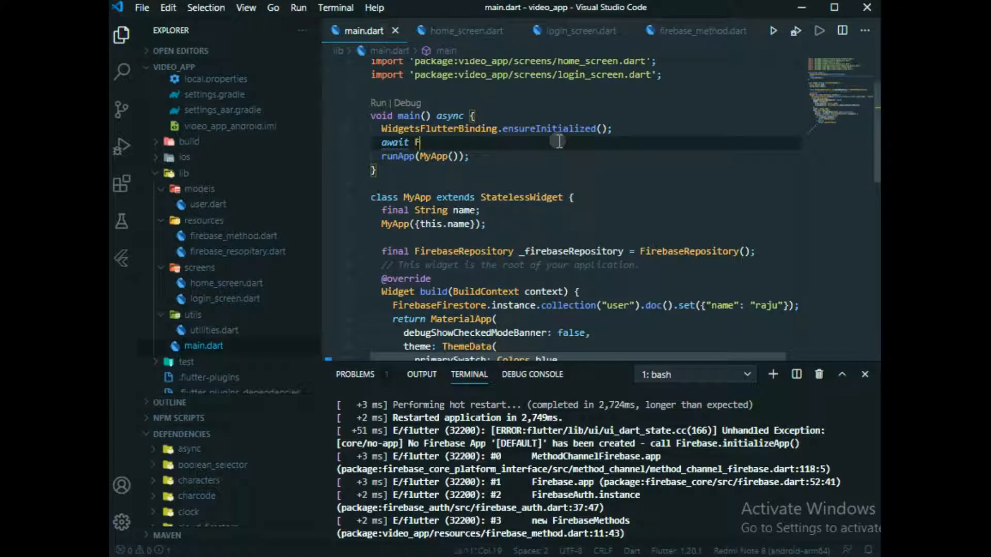
pyautogui.write('irebase')
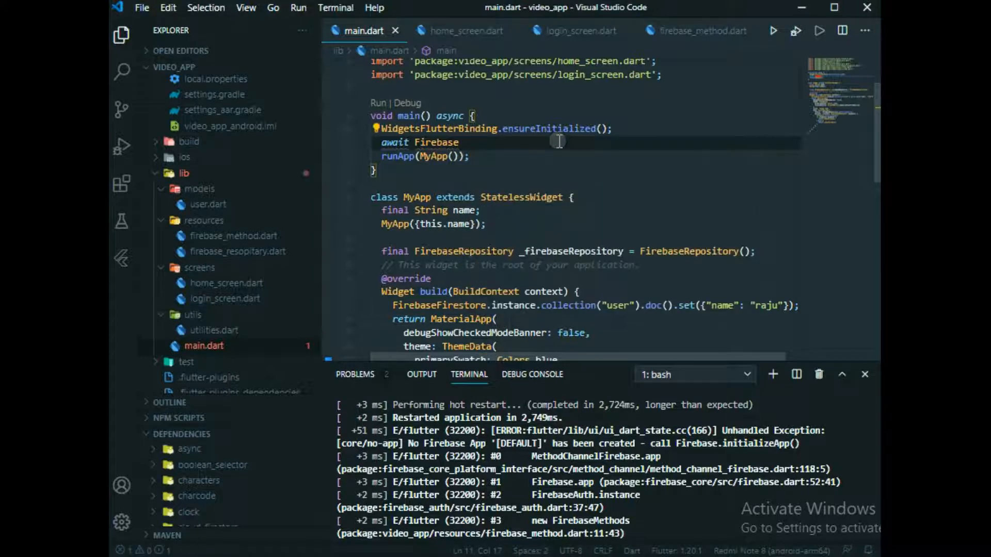
pyautogui.write('.')
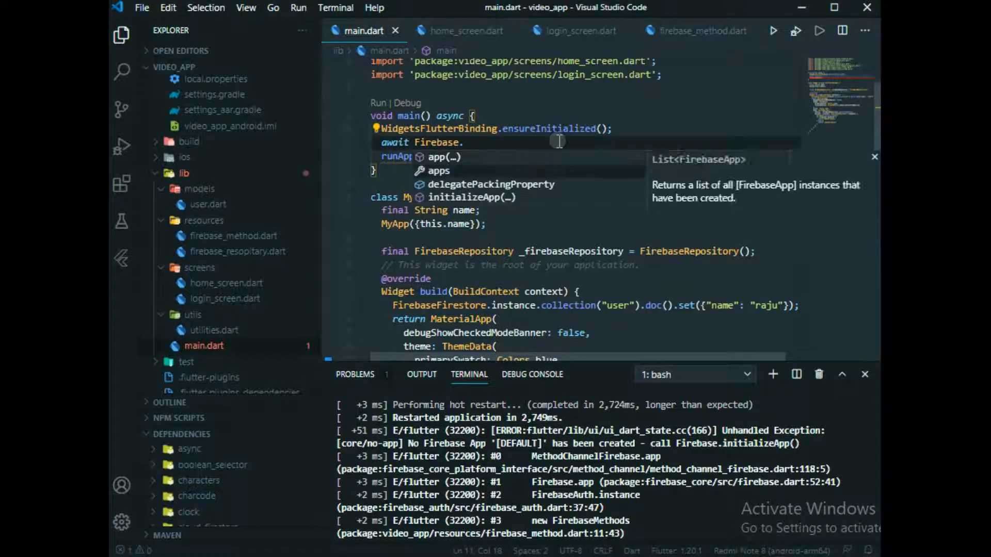
pyautogui.write('initializeApp();')
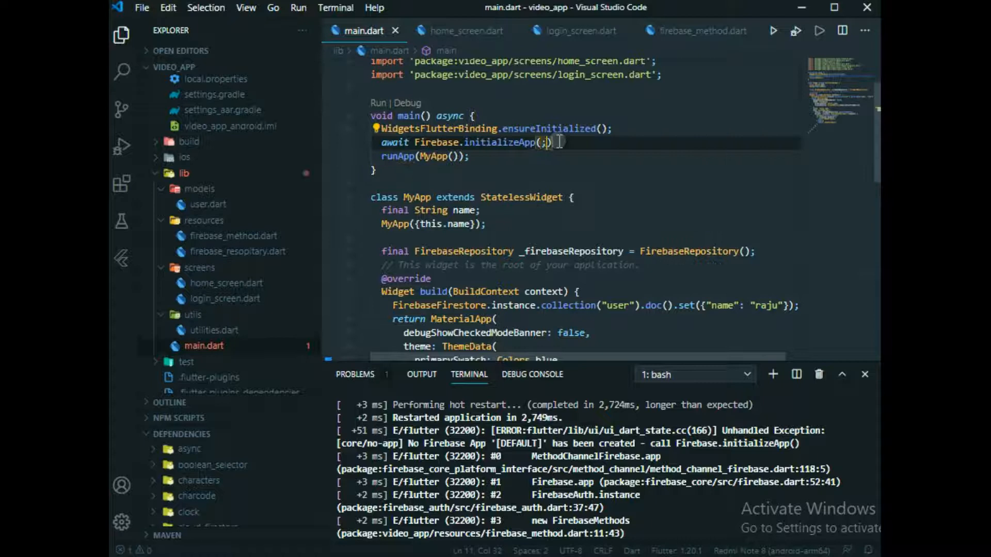
pyautogui.press('Backspace')
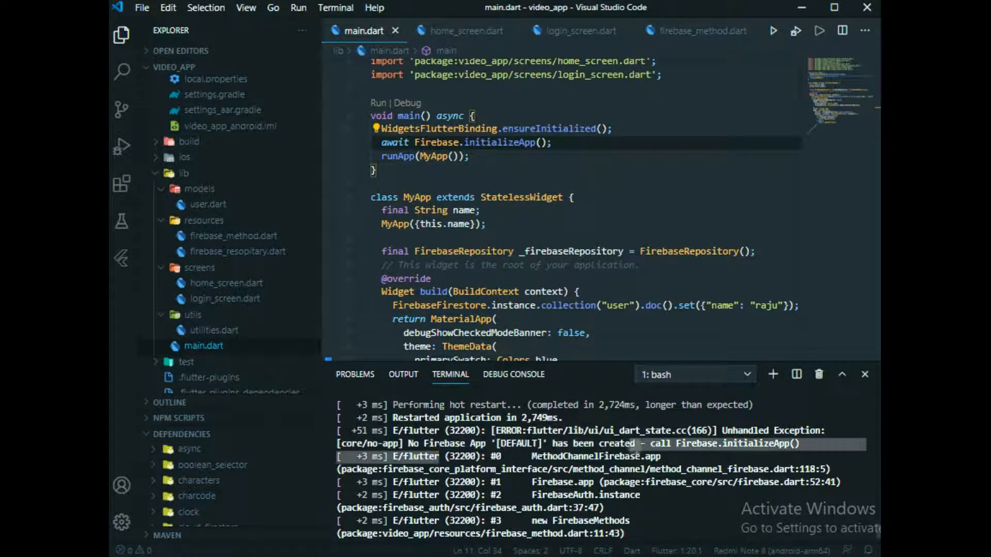
pyautogui.click(803, 443)
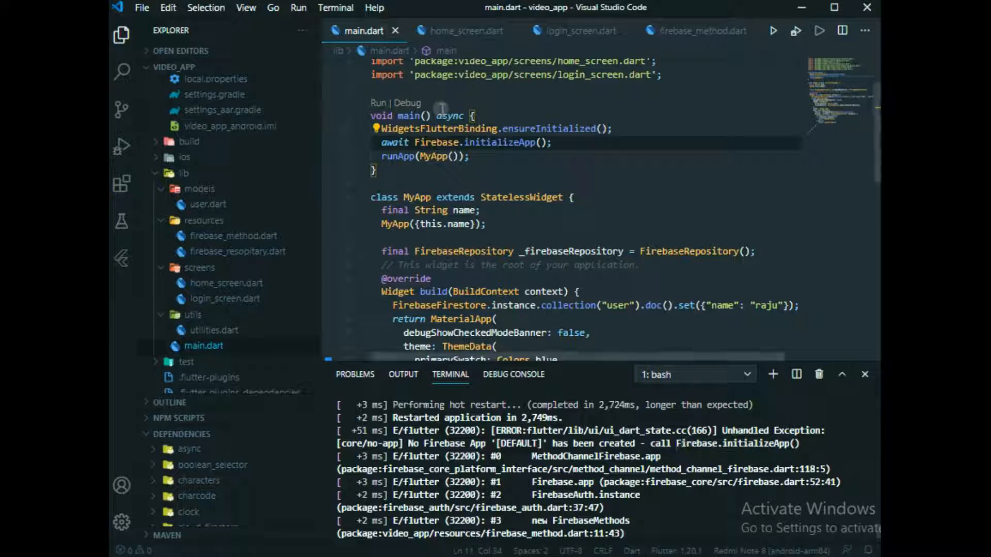
pyautogui.moveTo(443, 128)
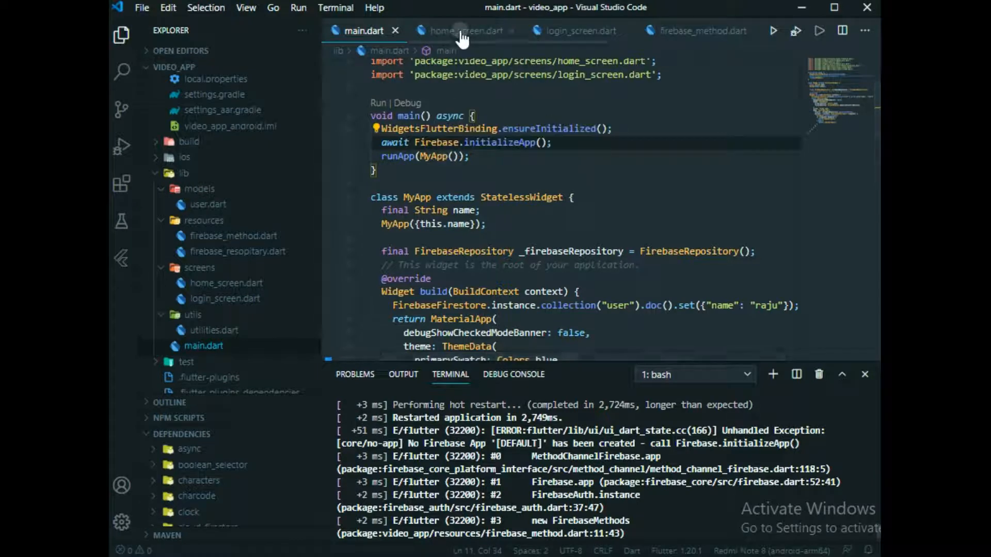
# Switch through home_screen.dart and main.dart to login_screen.dart and scroll to autenticateUser.
pyautogui.click(467, 30)
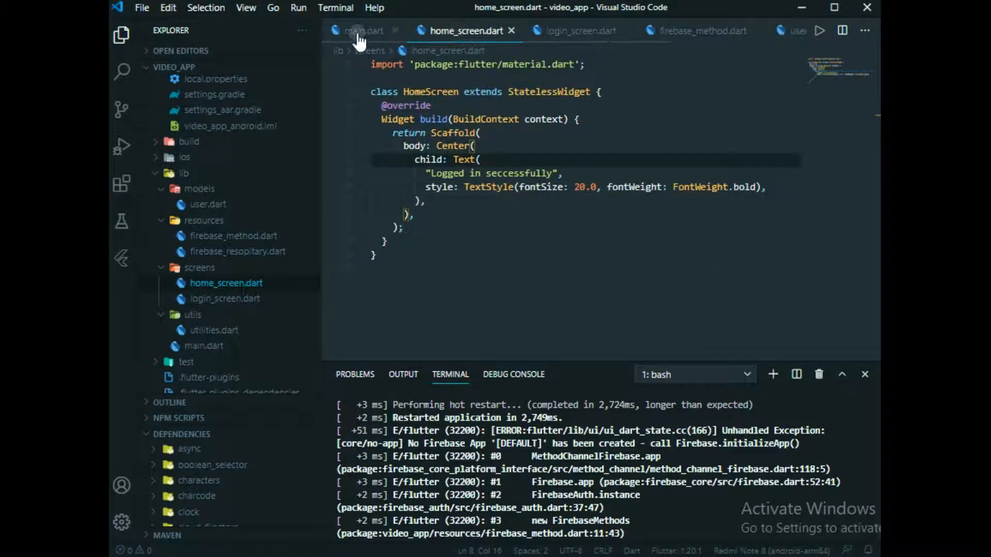
pyautogui.click(362, 29)
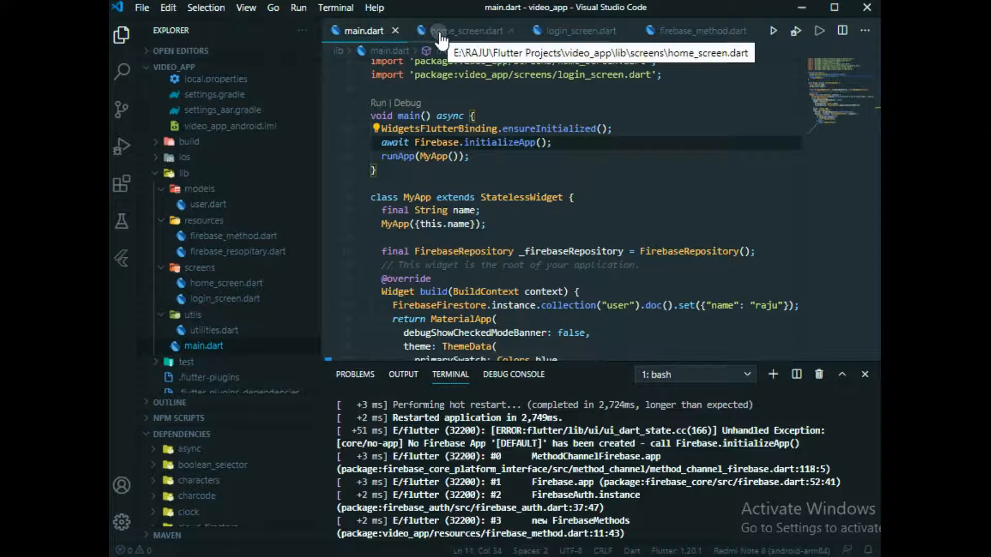
pyautogui.click(578, 30)
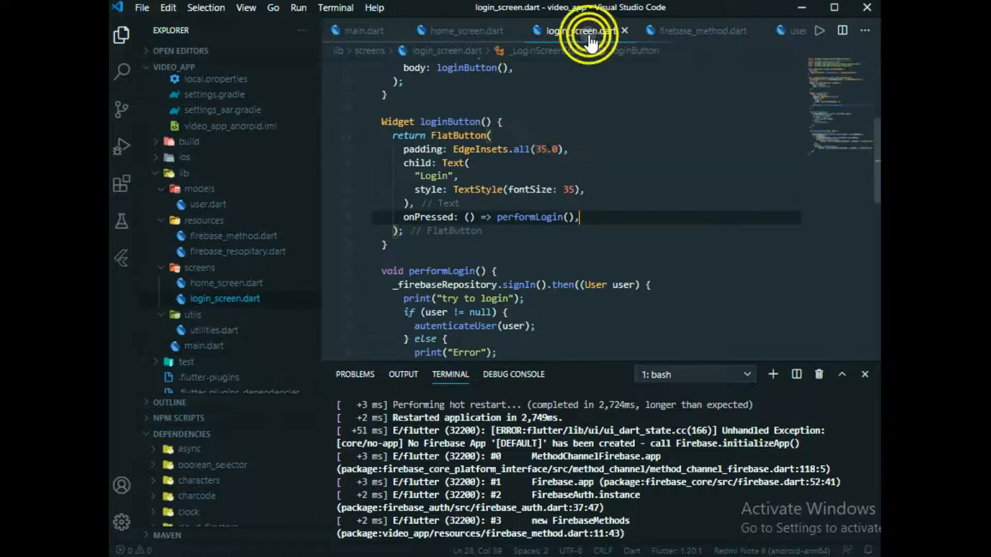
pyautogui.scroll(-3)
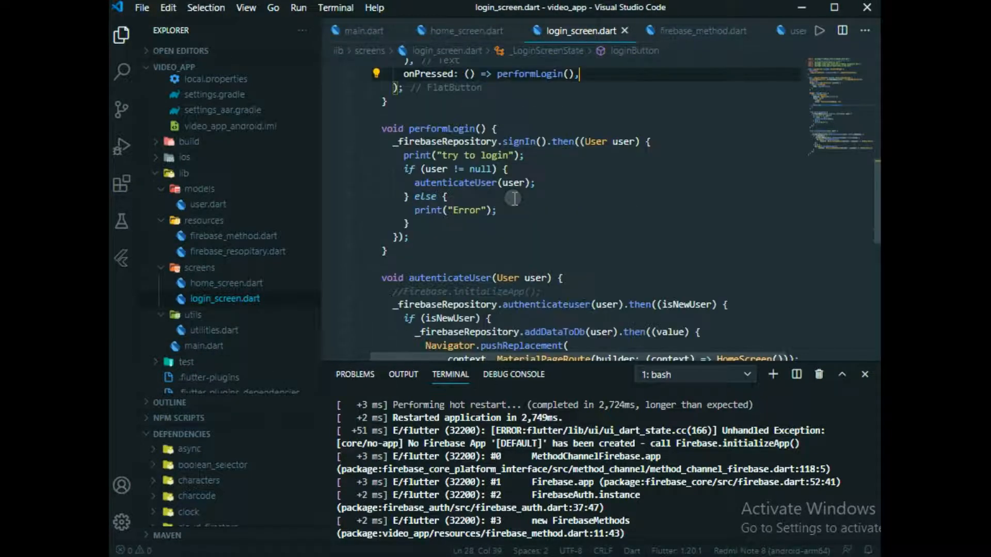
pyautogui.scroll(-3)
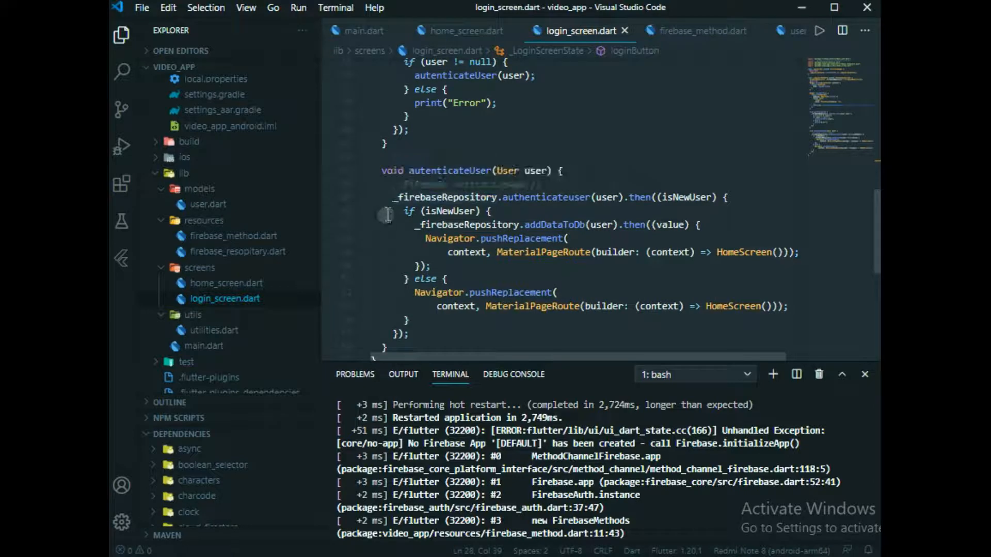
# Leave // Firebase.initializeApp(); as a comment in autenticateUser and return to main.dart.
pyautogui.write('// Firebase.initializeApp();')
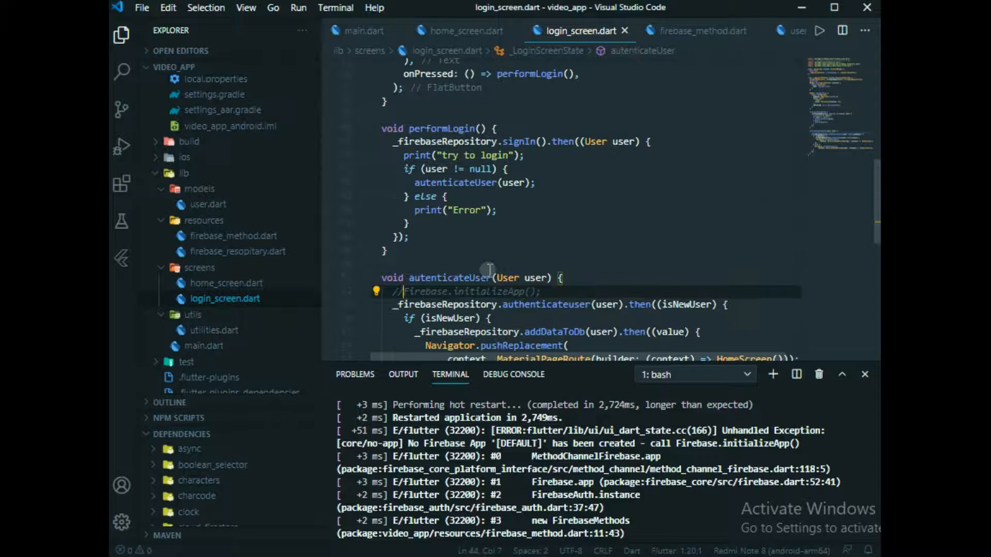
pyautogui.click(358, 29)
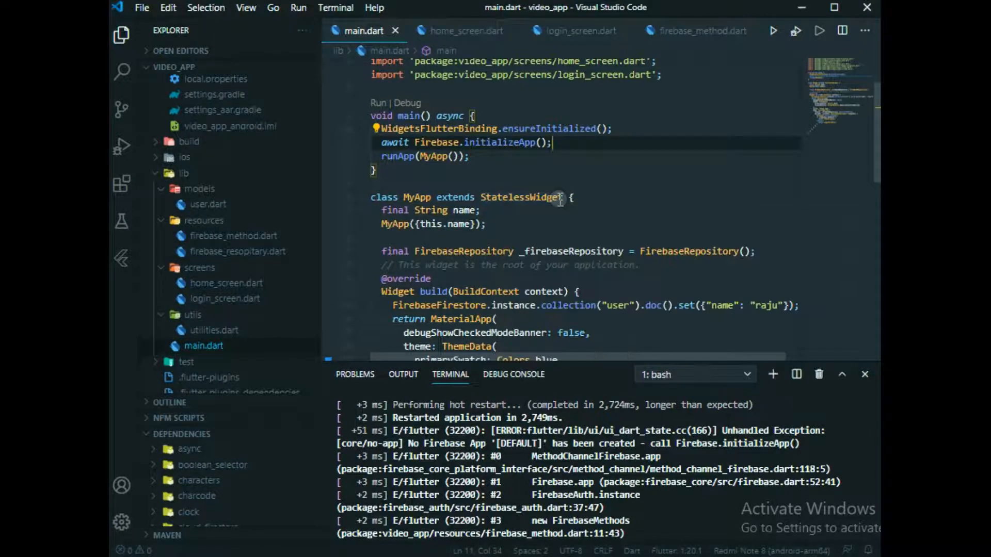
pyautogui.moveTo(622, 492)
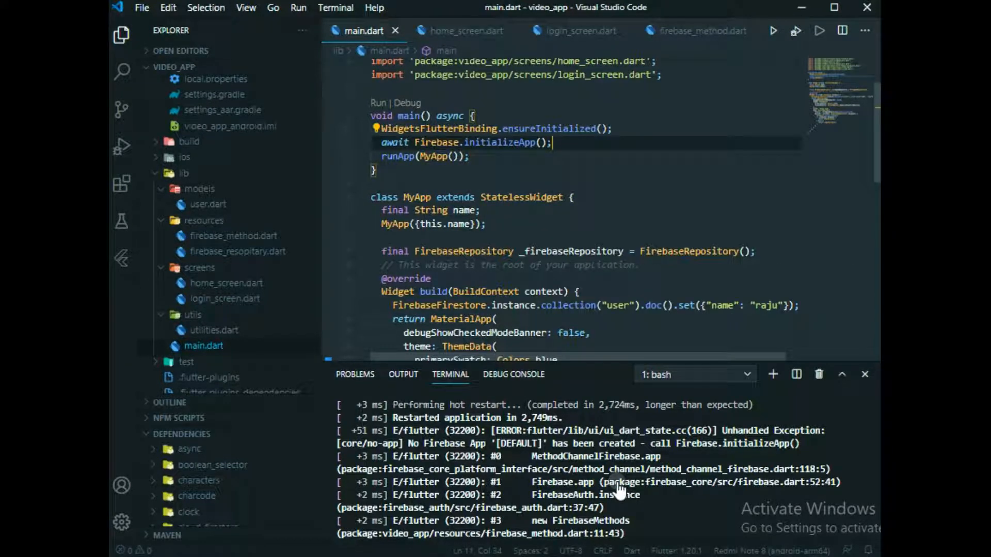
pyautogui.moveTo(638, 512)
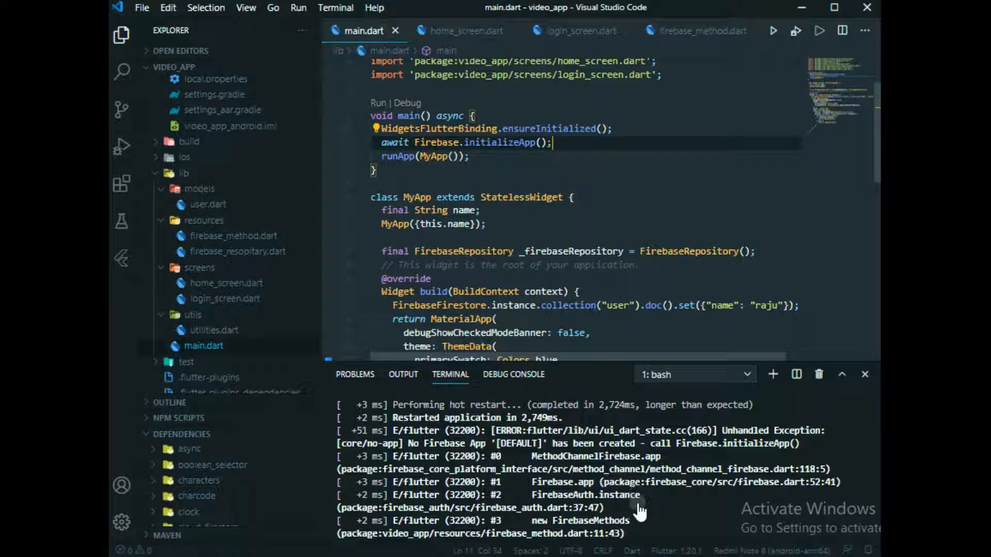